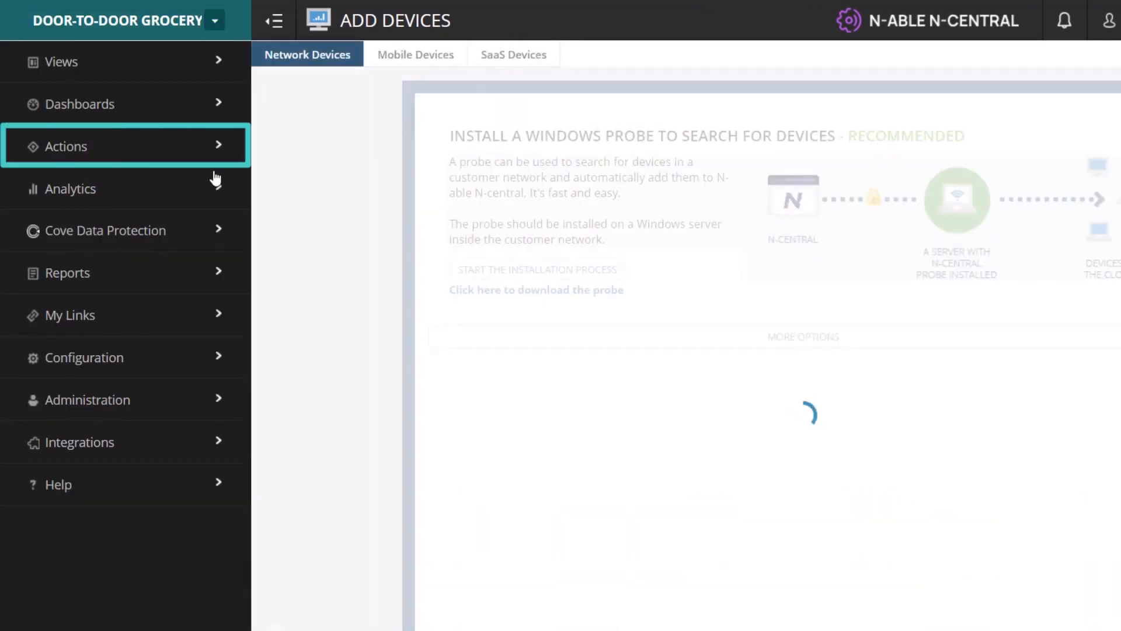
Step: Open the Site Wizard for Door-to-Door Grocery from the Actions menu's Add Site
click(65, 146)
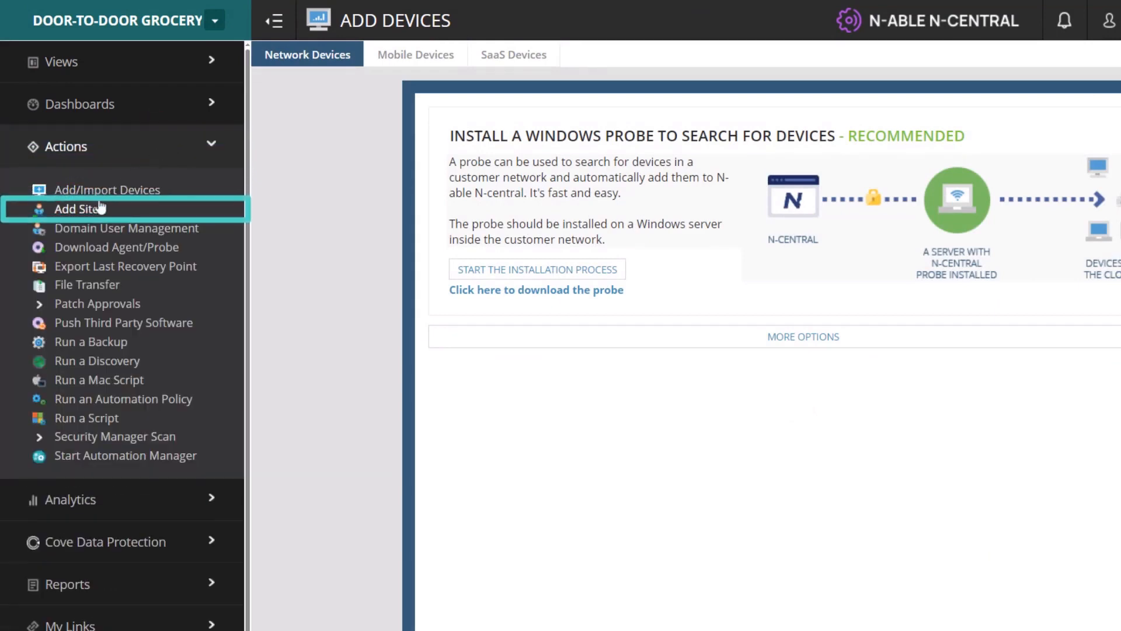
click(77, 208)
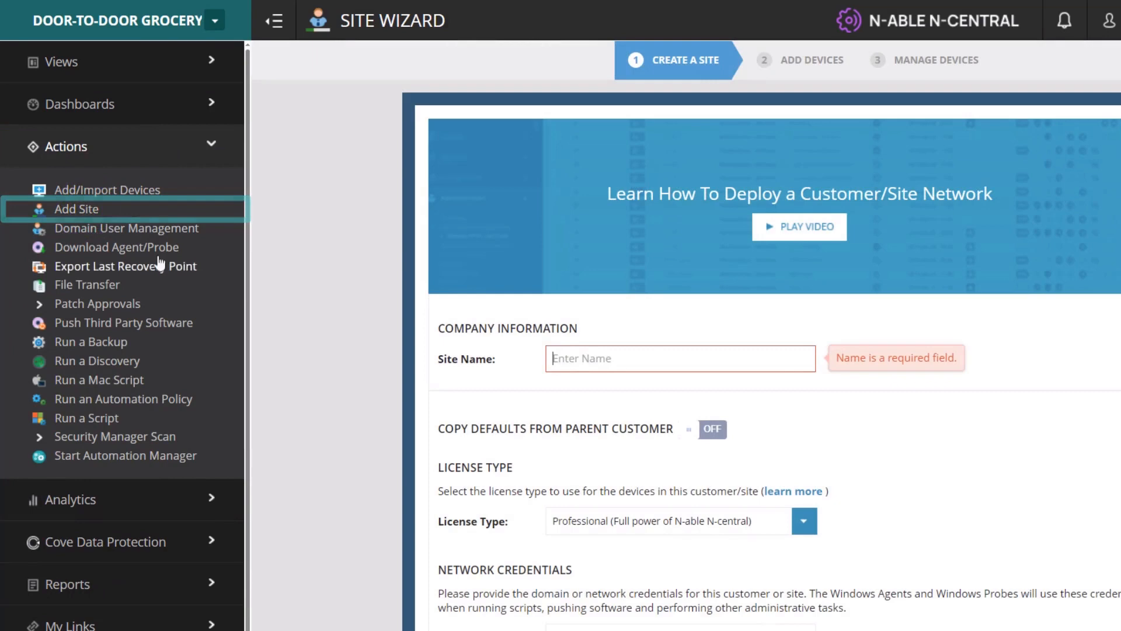
click(273, 20)
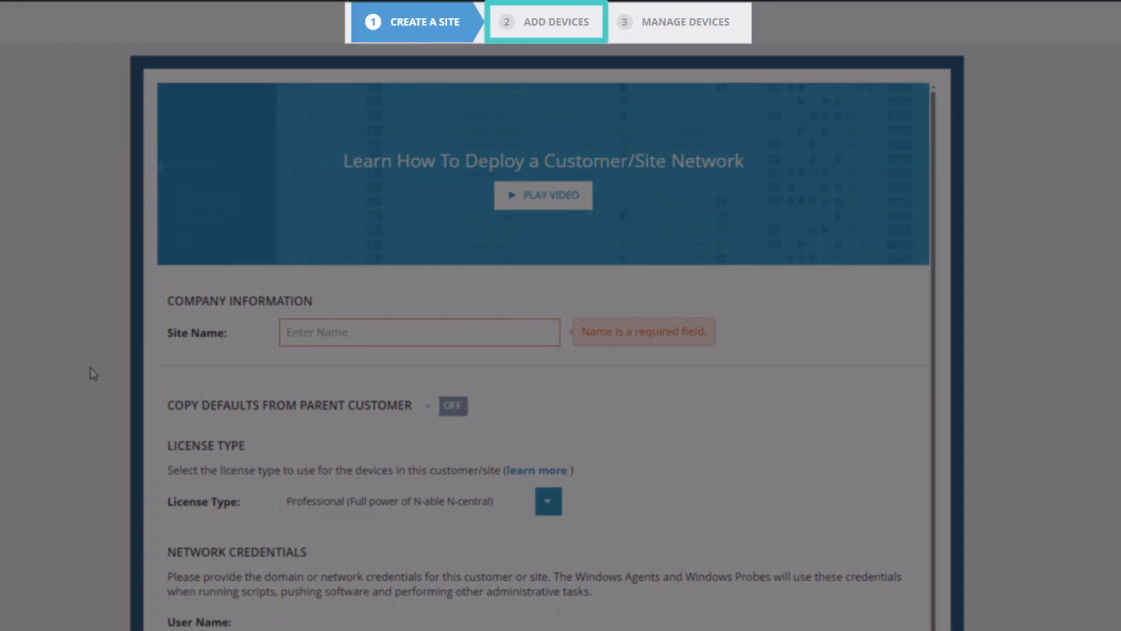
mouse_move(684, 22)
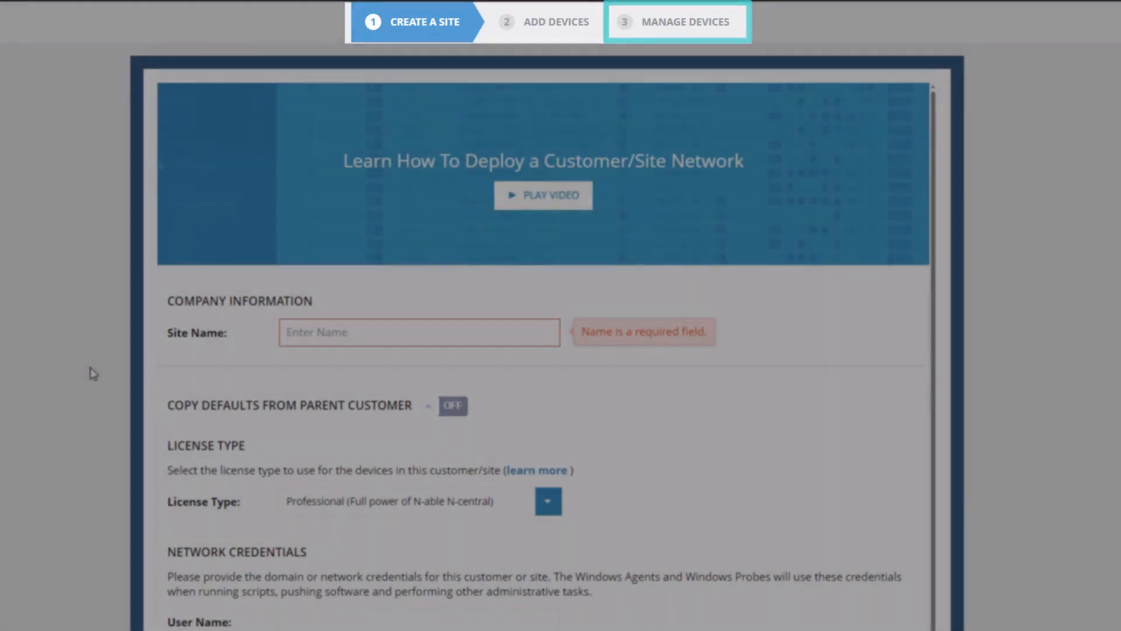
Step: Name the site 'Door-to-Door MNL' and turn on Copy Defaults From Parent Customer
text(Door-to-Door MNL)
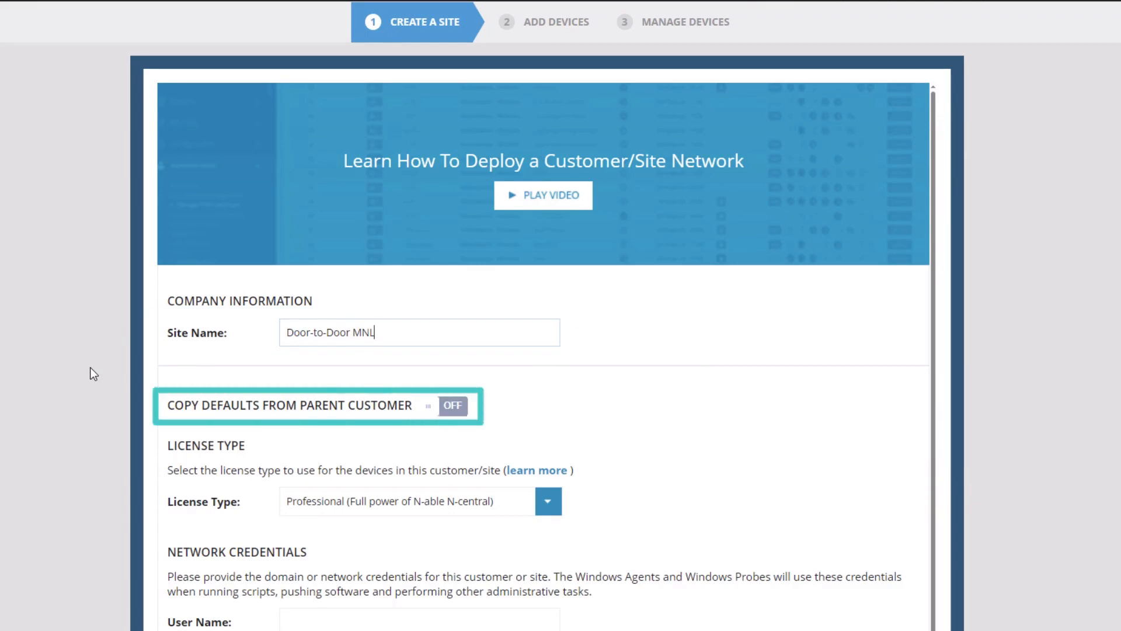
mouse_move(434, 415)
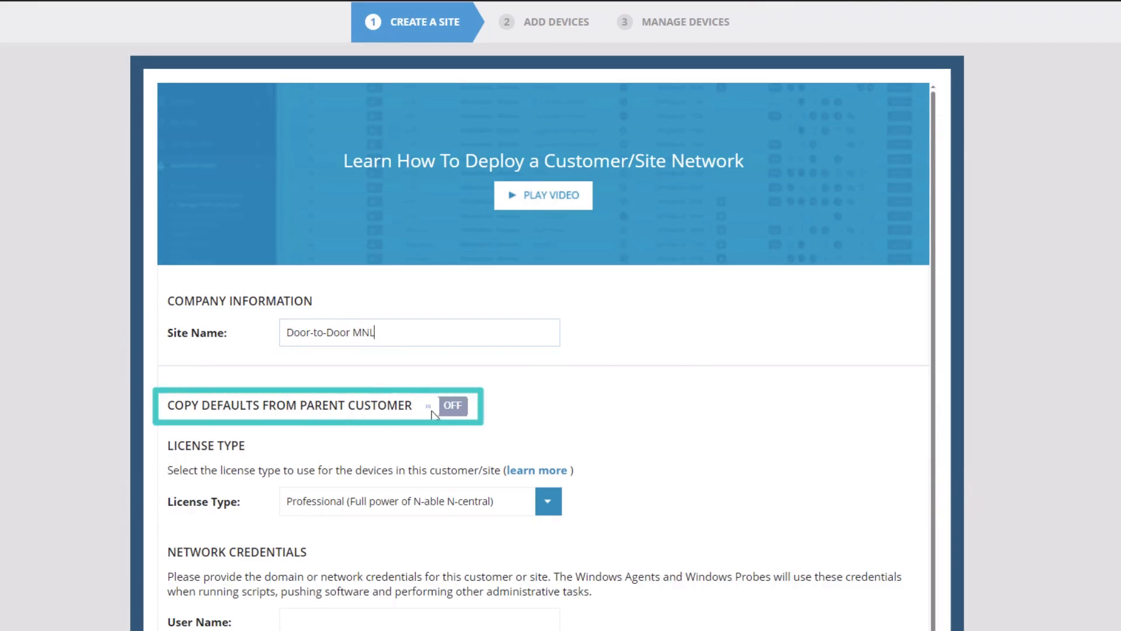
click(451, 405)
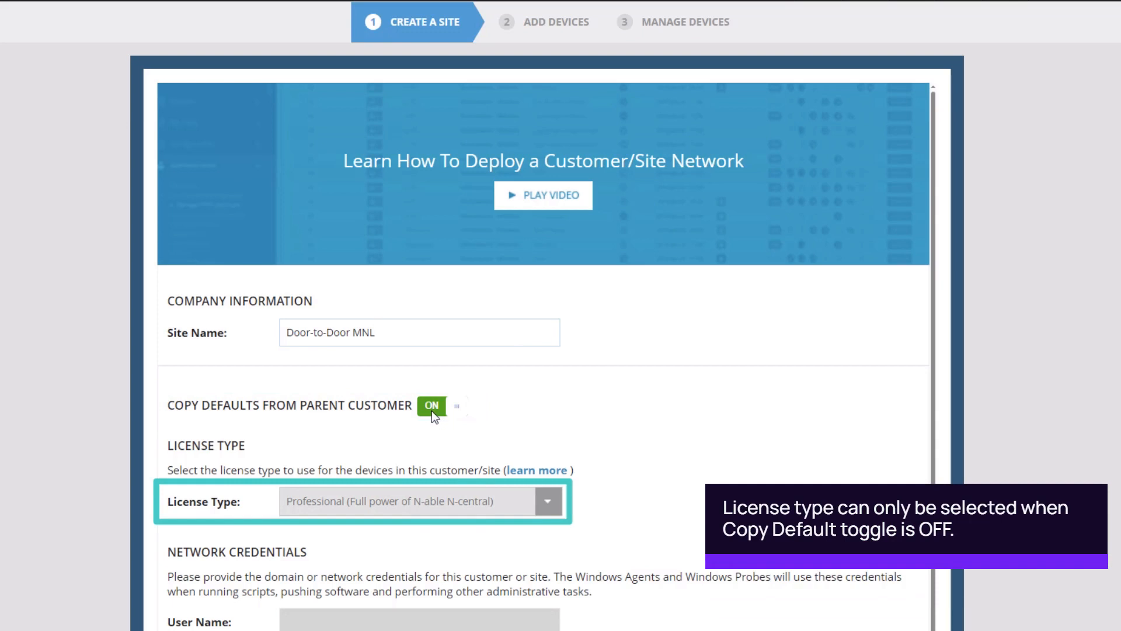
scroll(down, 3)
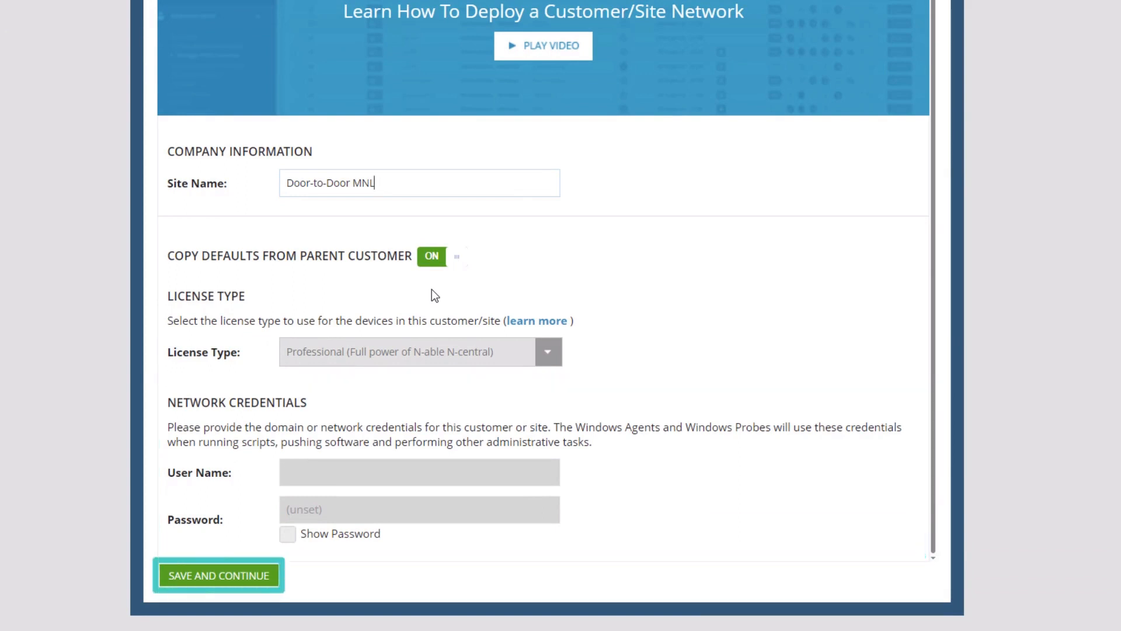
Step: Save the Door-to-Door MNL site and continue to the Add Devices step
click(218, 574)
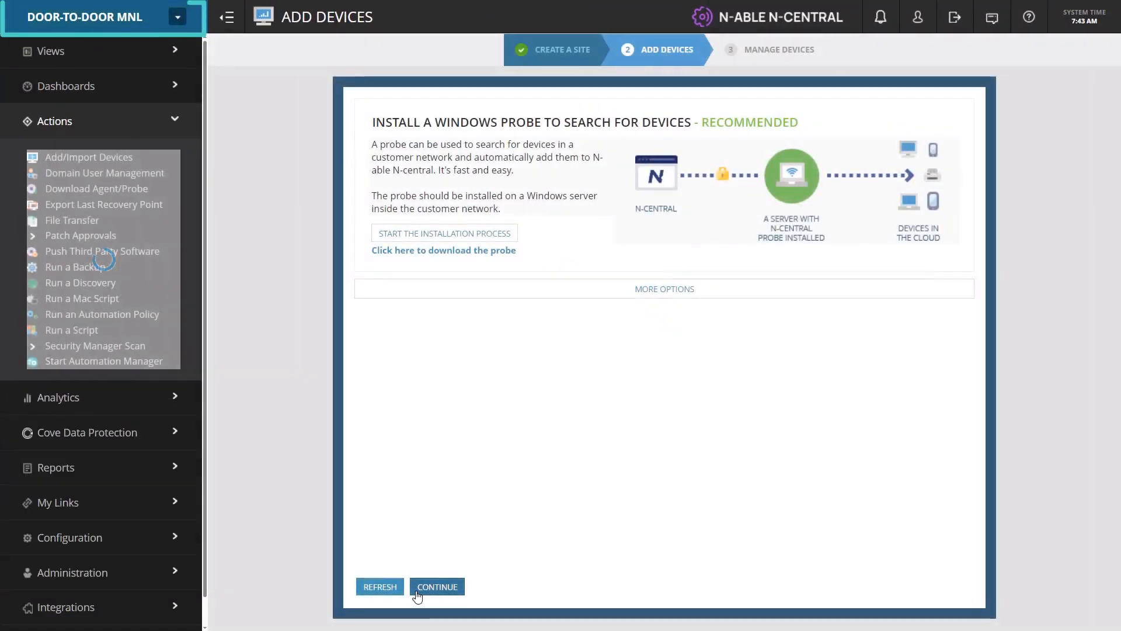